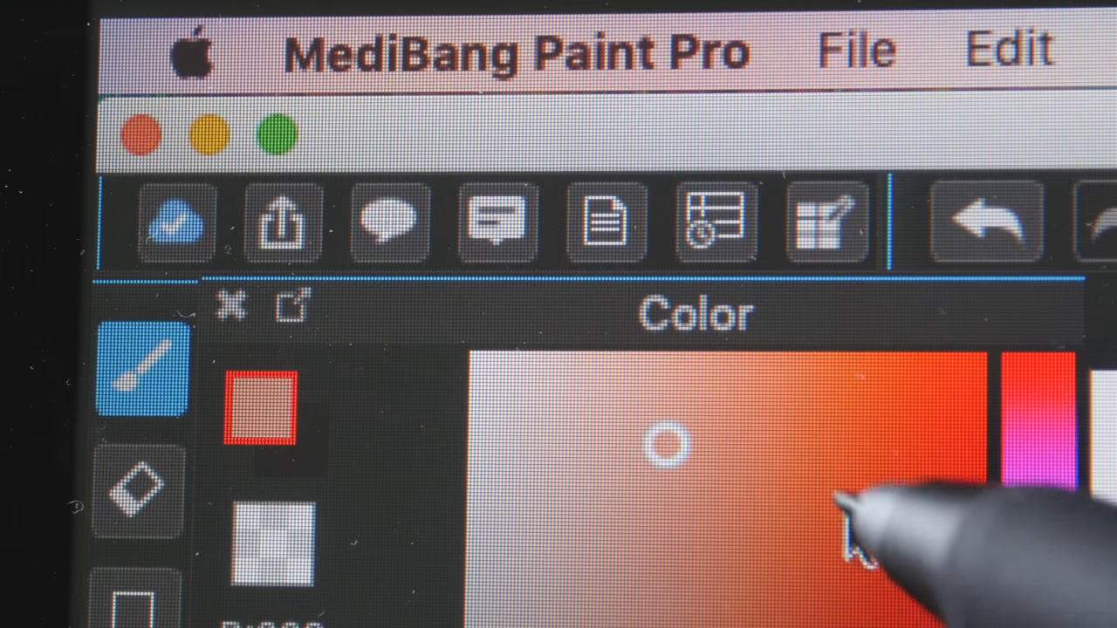
mouse_move(645, 322)
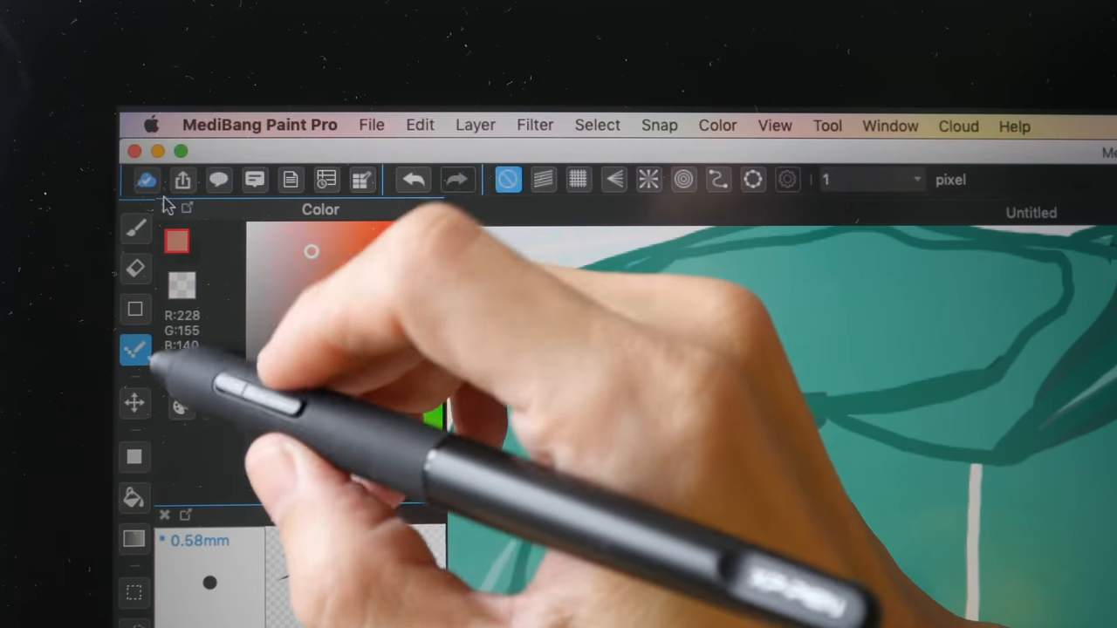
- Choose a light salmon red (R228 G155 B140) and show the preset brush sizes
left_click(135, 308)
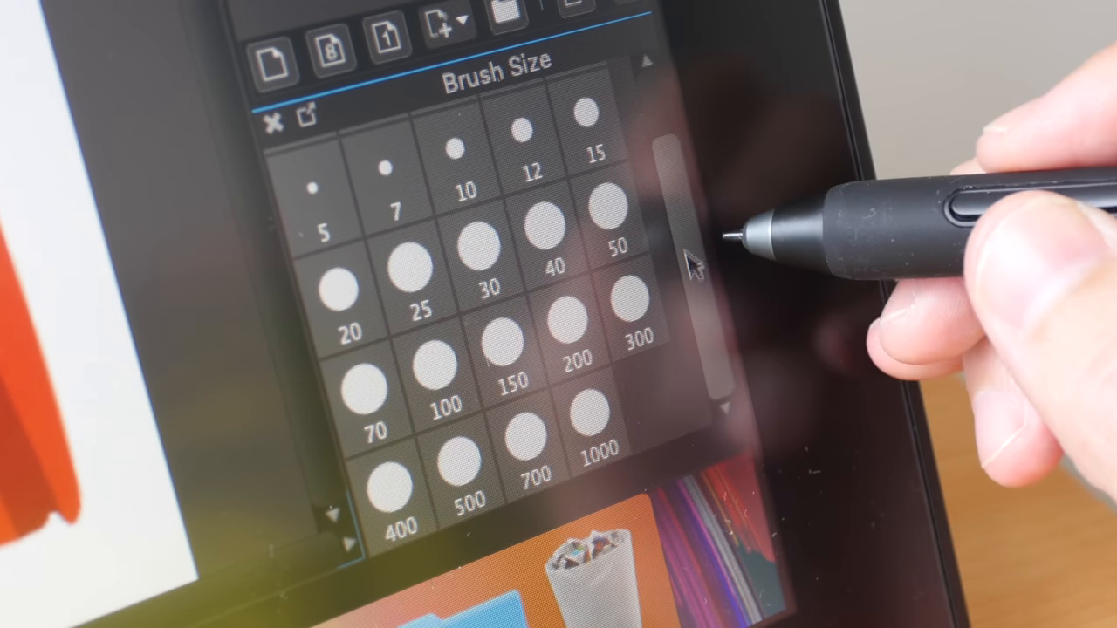
left_click(627, 310)
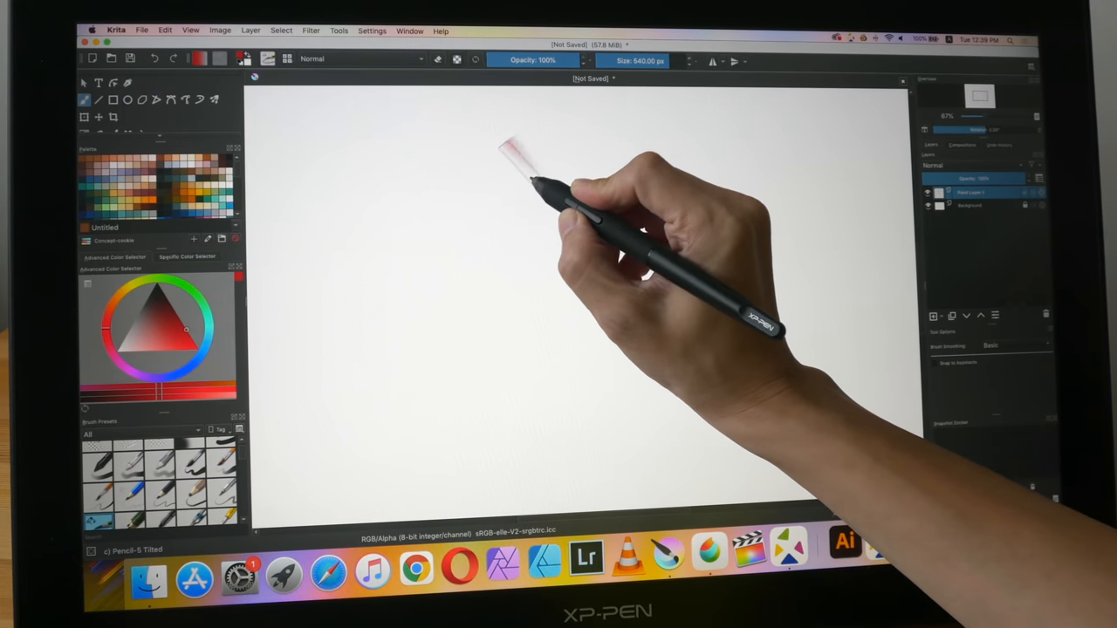
- Draw a wide, grainy tilted red pencil stroke down the upper left of the canvas
left_click_drag(523, 158, 462, 262)
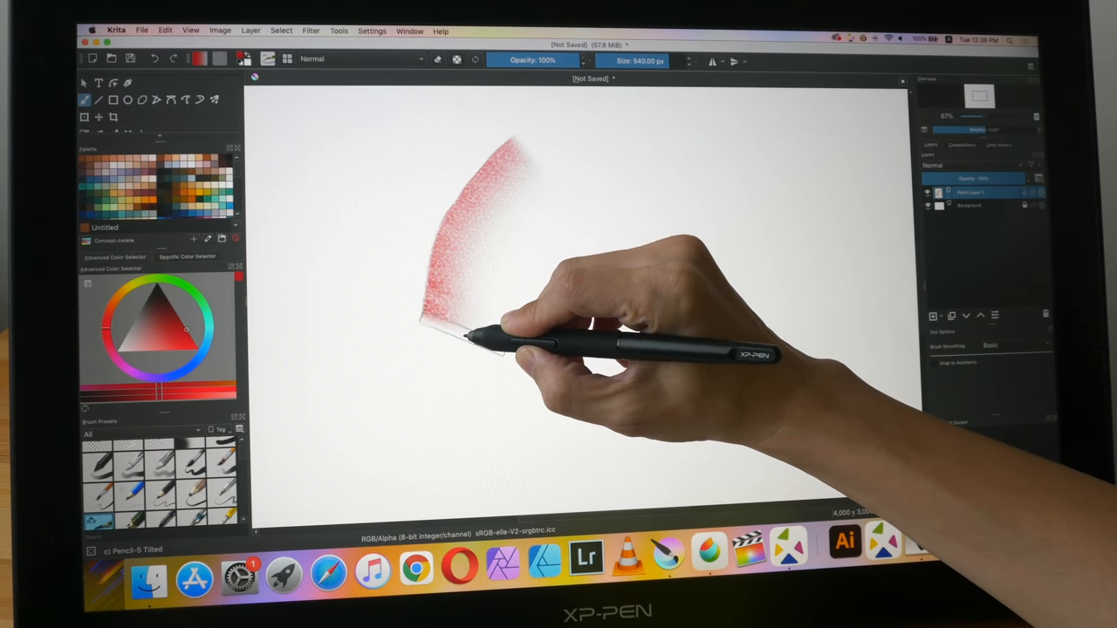
left_click_drag(436, 314, 462, 427)
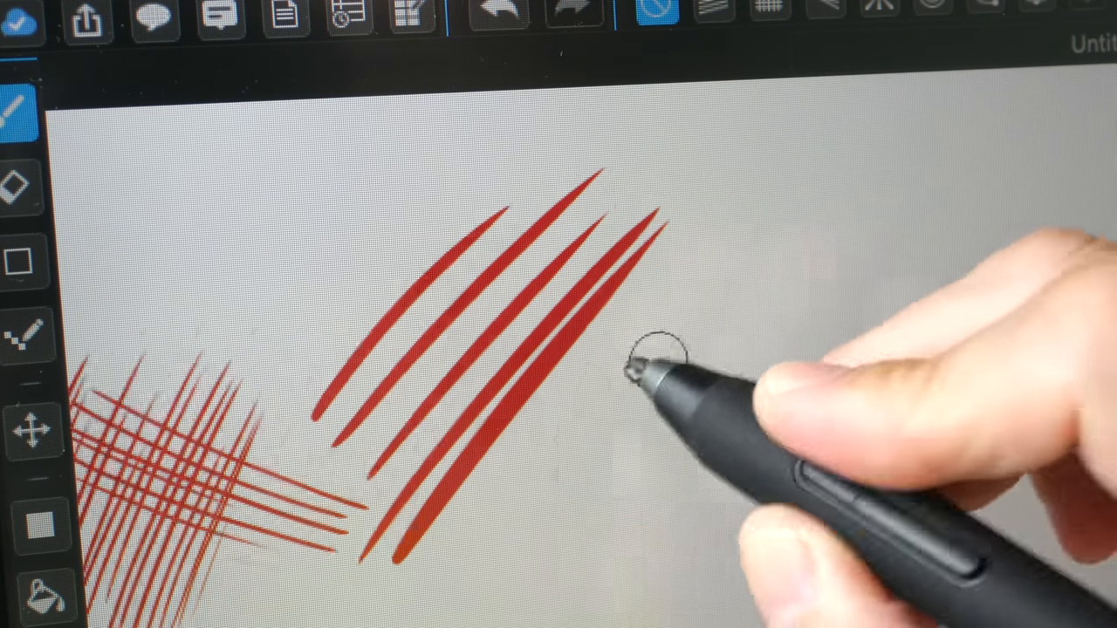
- Add a tapered diagonal red stroke and a thin curved red stroke with tapered ends
left_click_drag(646, 367, 724, 226)
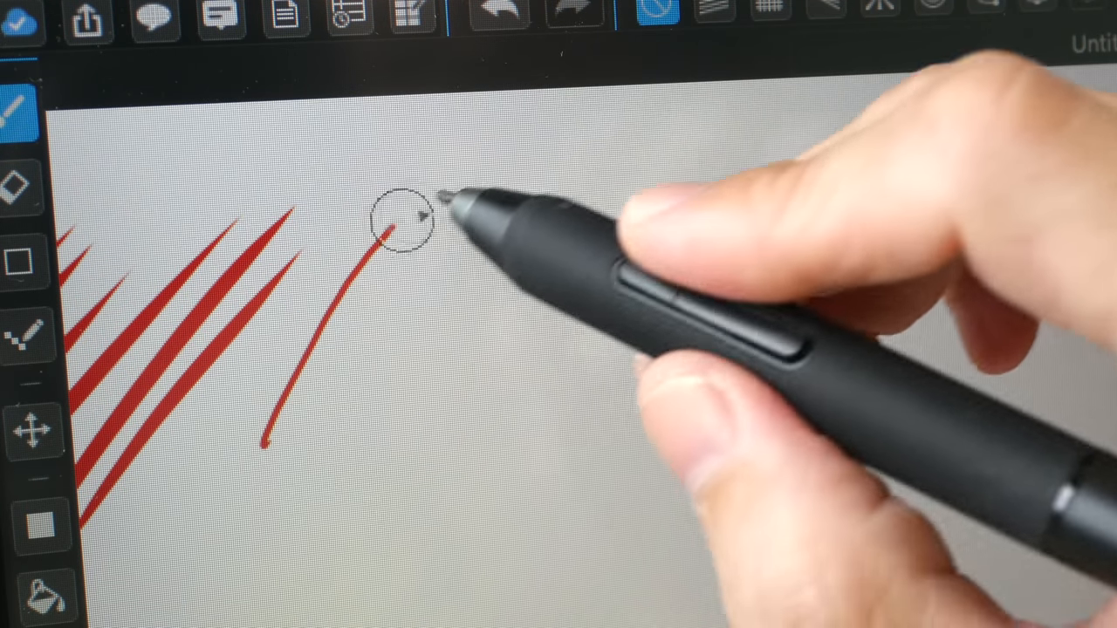
left_click_drag(401, 222, 437, 445)
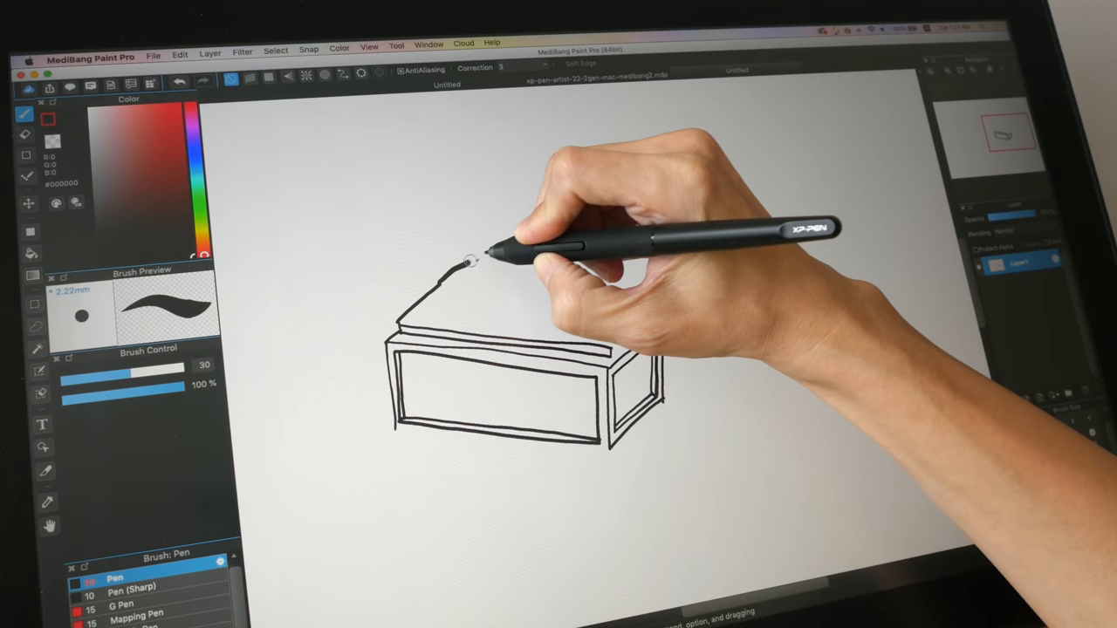
- Ink the box lid edges and the front panel's inner outline and bottom edge in black
left_click_drag(463, 262, 611, 170)
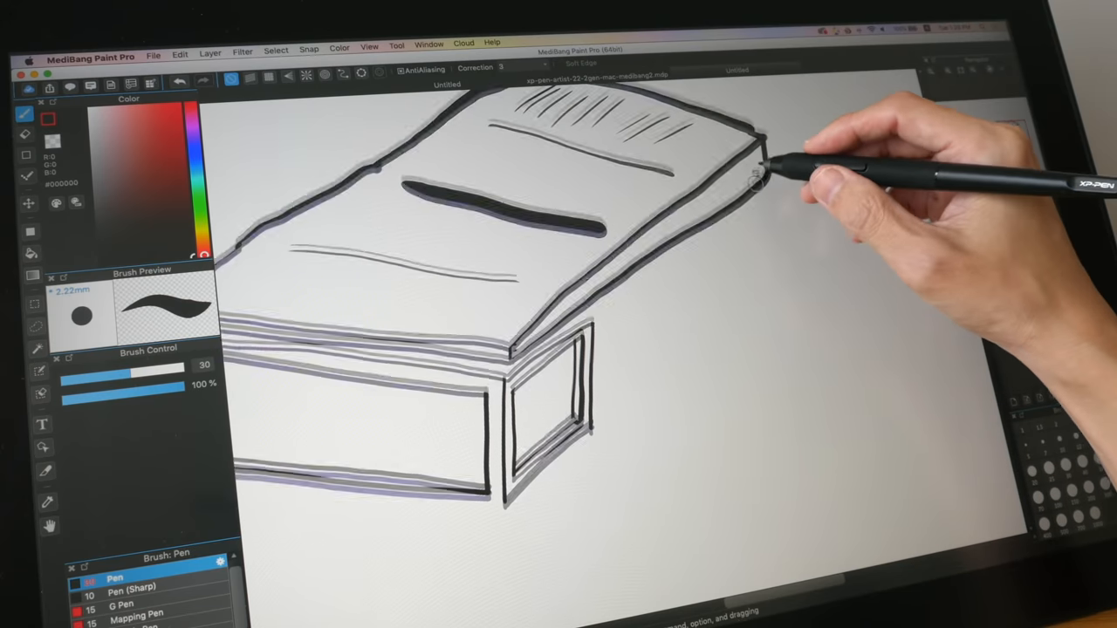
left_click_drag(759, 149, 789, 253)
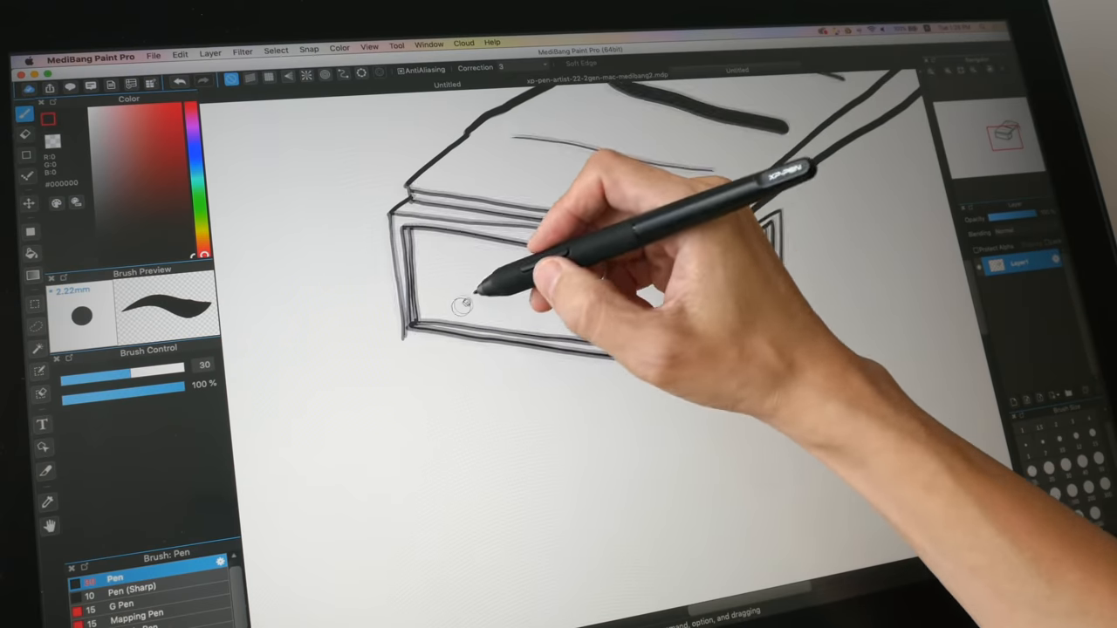
left_click_drag(471, 297, 454, 335)
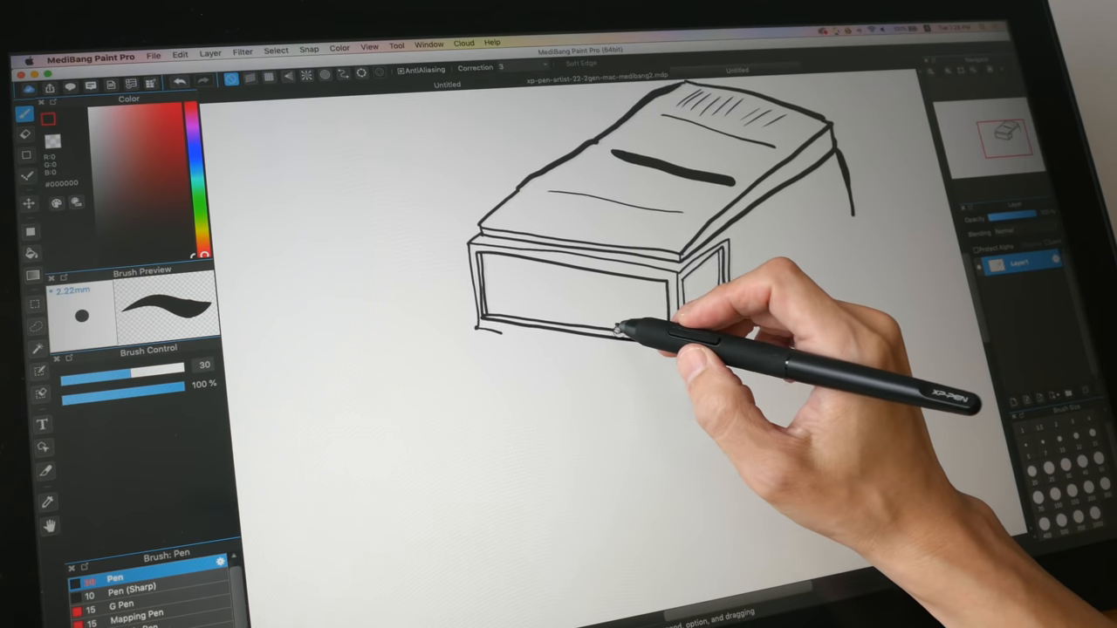
left_click_drag(611, 332, 349, 428)
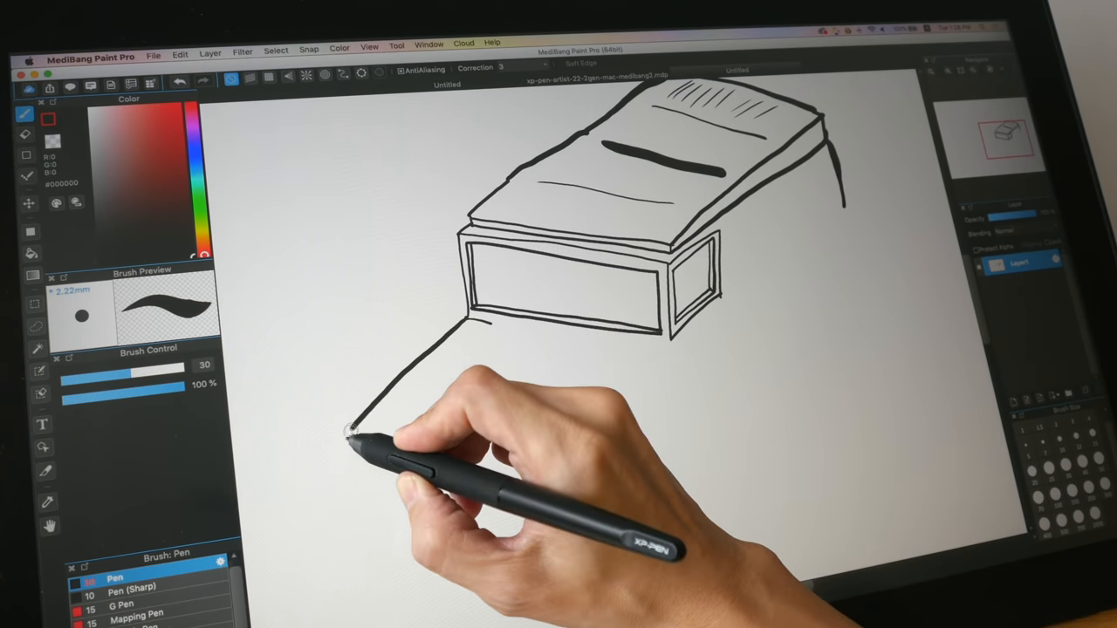
- Draw floor lines from the box base toward the lower left and along the bottom
left_click_drag(357, 427, 445, 453)
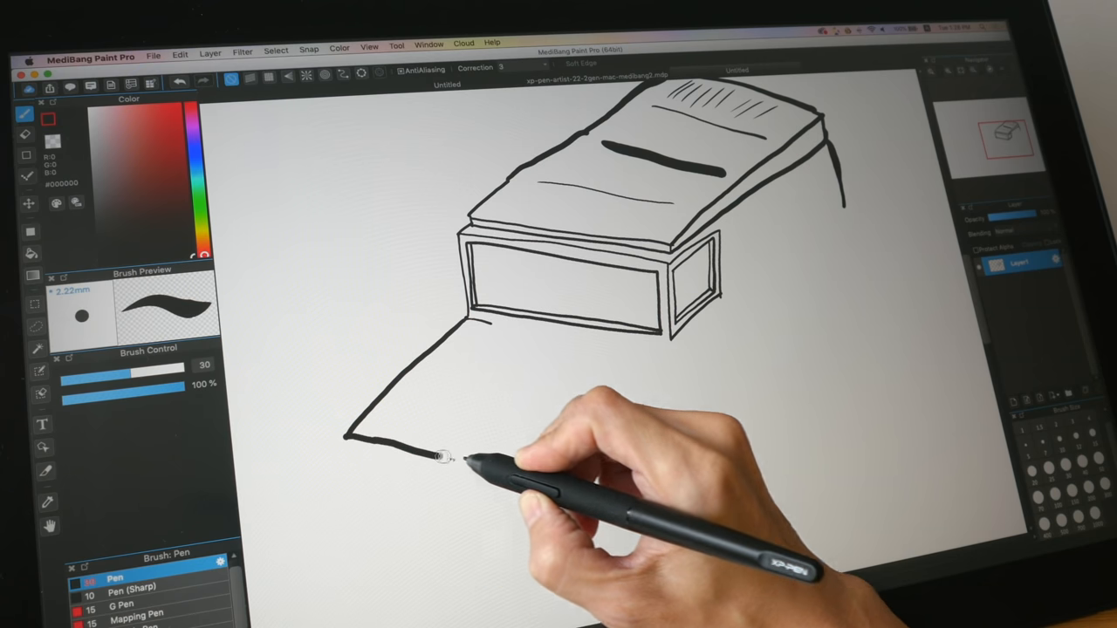
left_click_drag(445, 454, 571, 472)
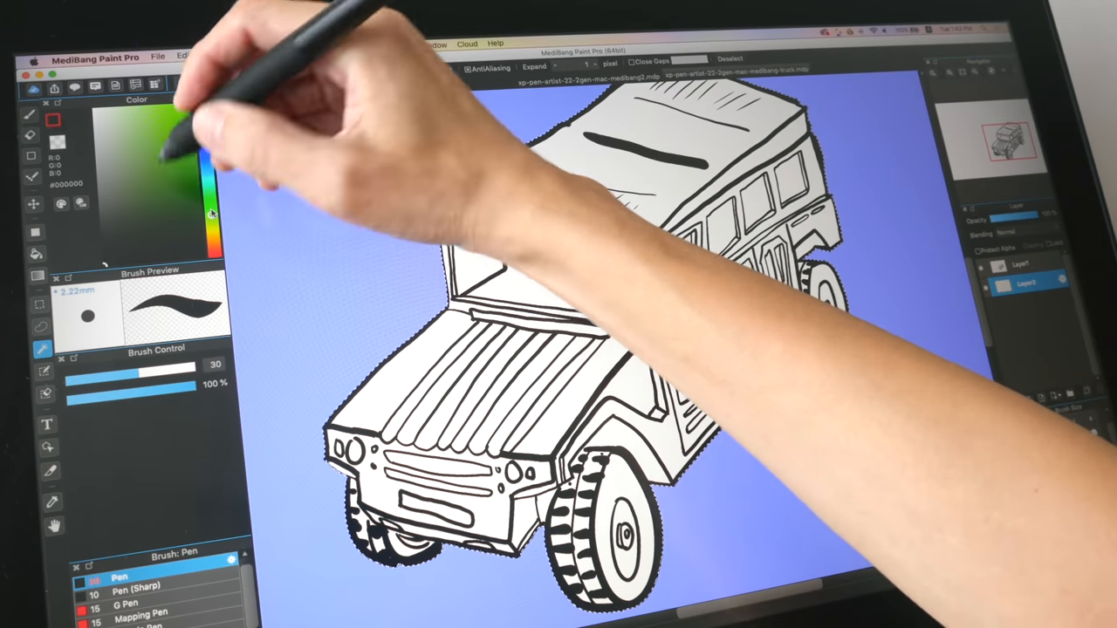
- Pick a dark olive green (R57 G88 B38) as the painting colour
left_click(161, 209)
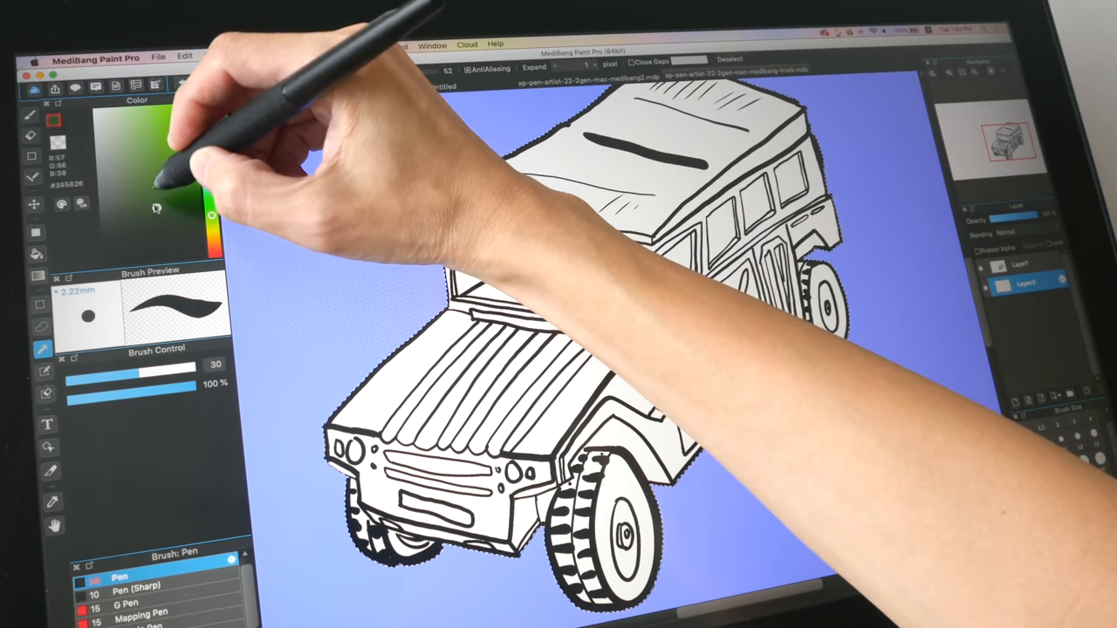